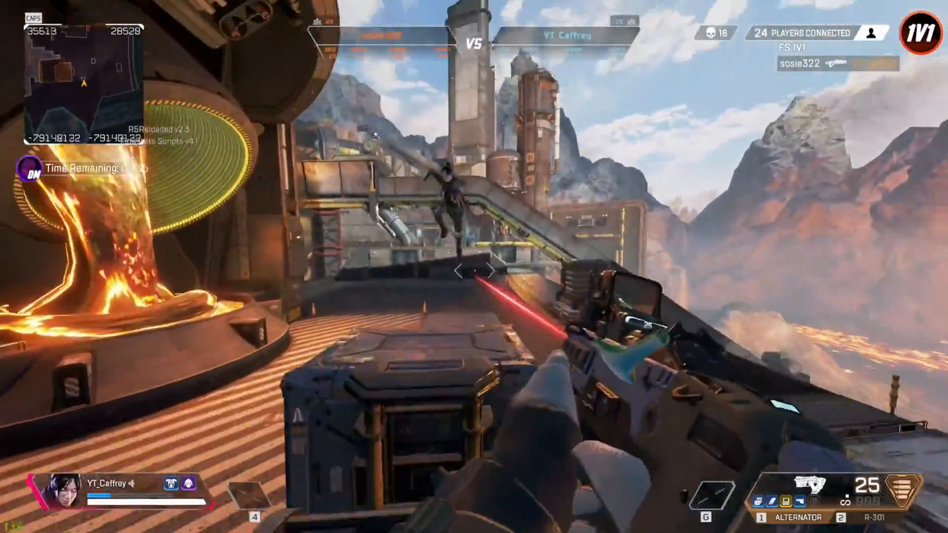
Leave the 1v1 match to head to the R5Reloaded download page.
key(Tab)
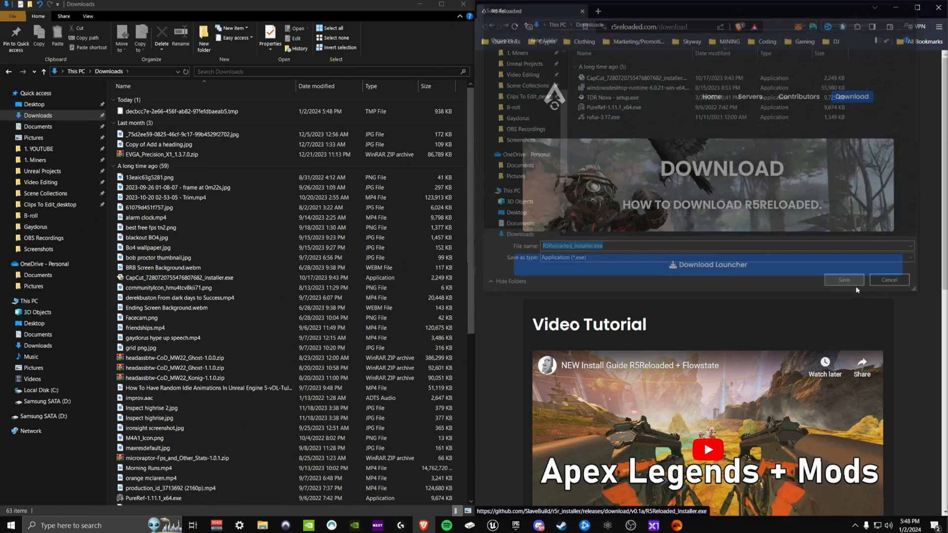
Save R5Reloaded_Installer.exe to Downloads, run it, and approve the User Account Control prompt.
click(843, 279)
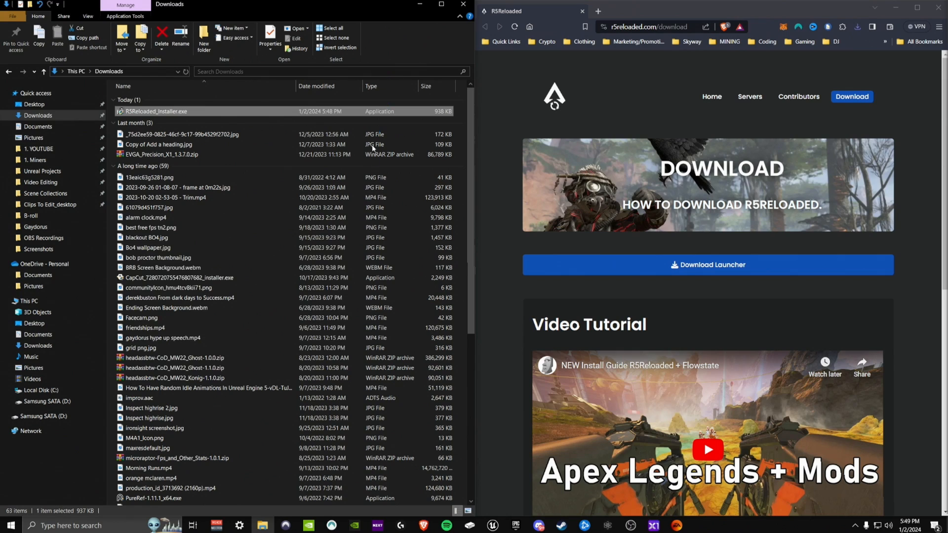
double_click(156, 111)
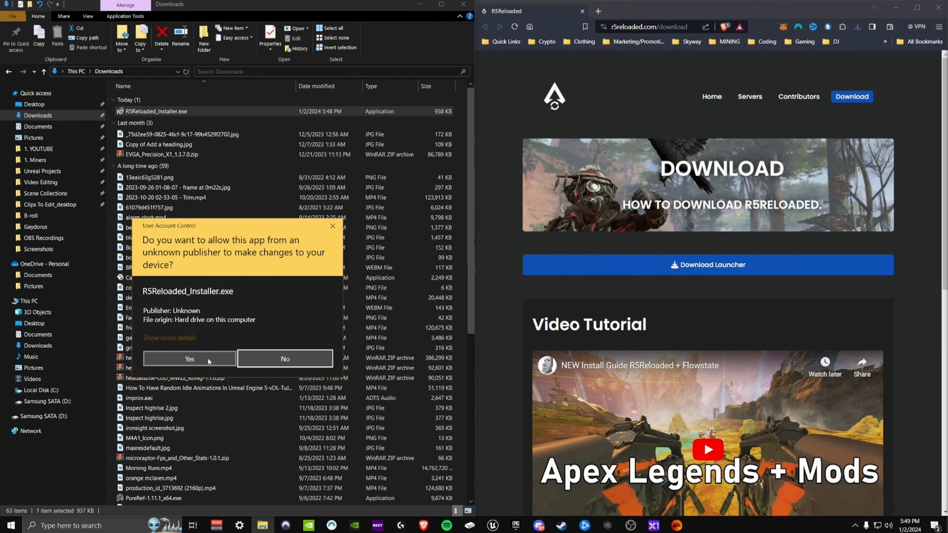
click(189, 358)
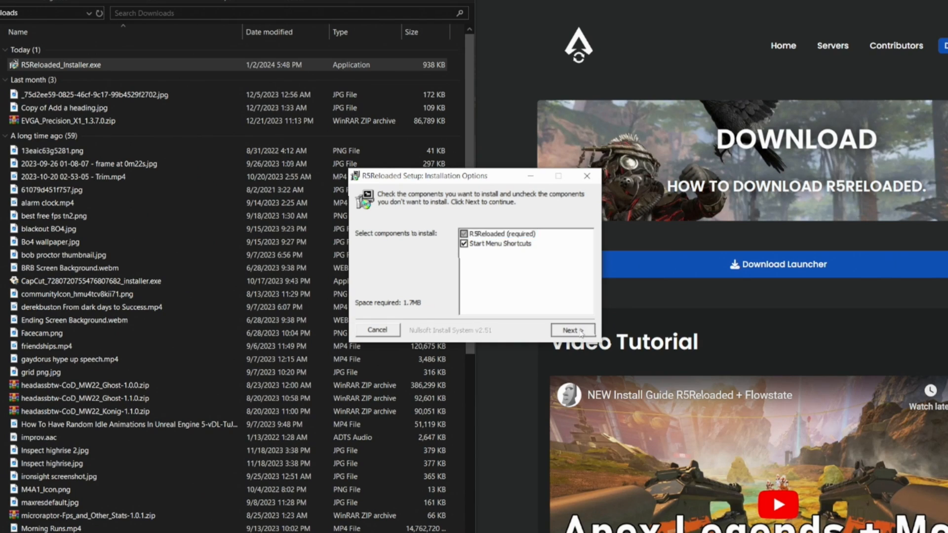
Accept the components and set the install folder on the Samsung SATA (D:) drive.
click(571, 331)
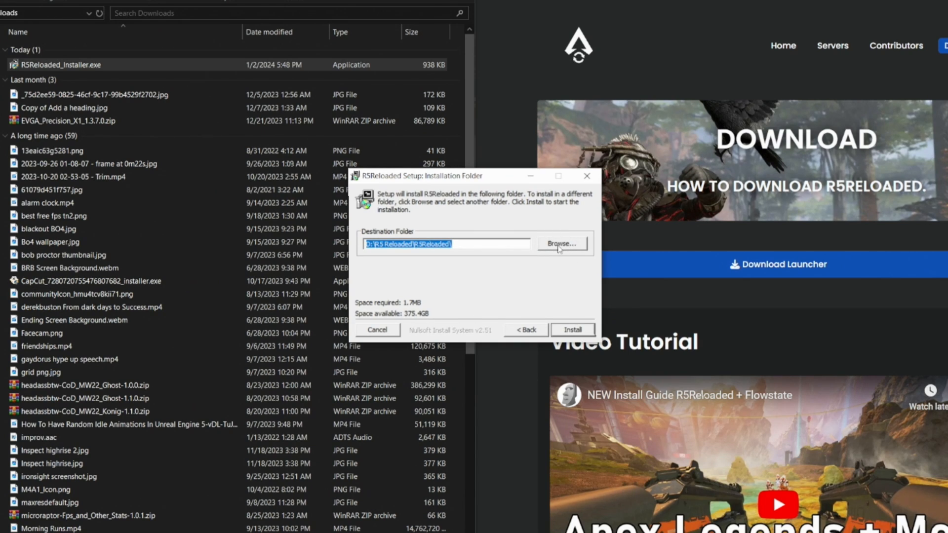
click(561, 243)
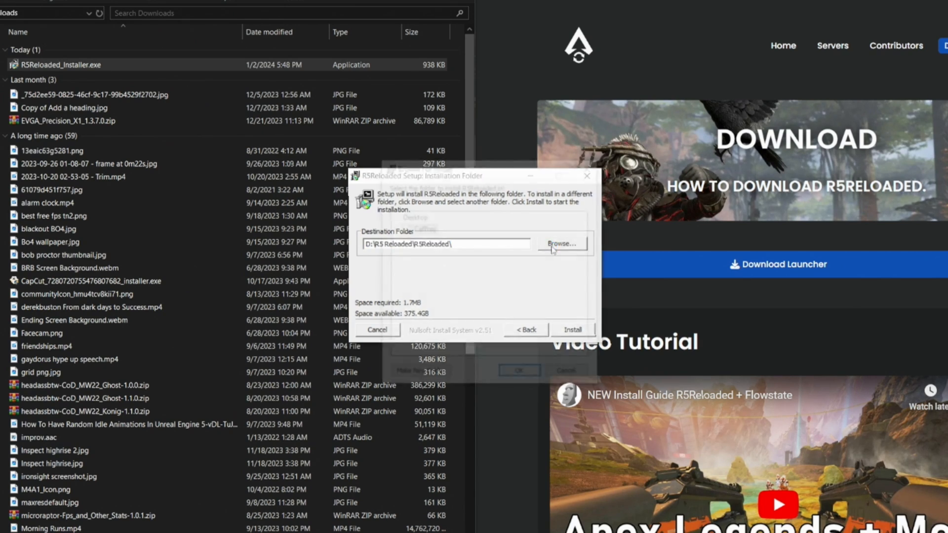
click(560, 244)
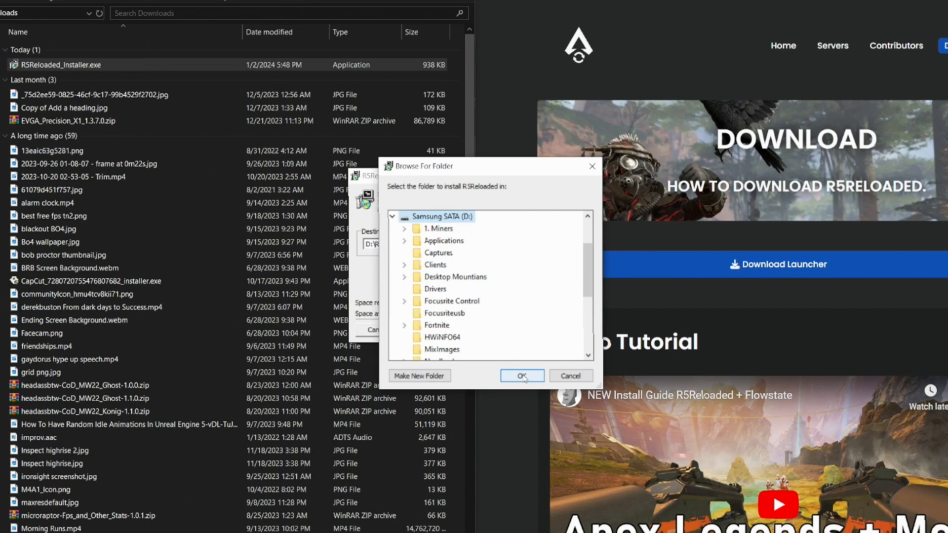
click(521, 375)
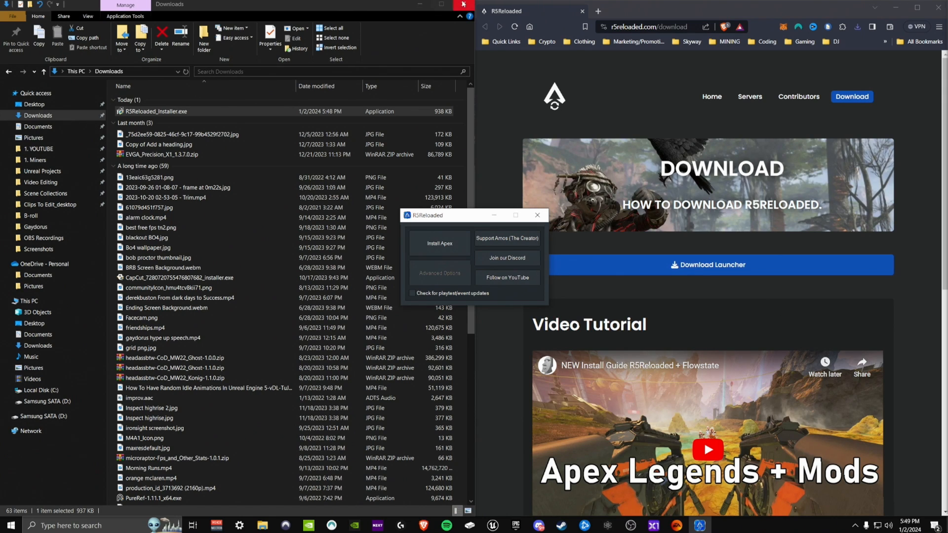
Close the Downloads window and start the Apex installation from the launcher.
click(463, 5)
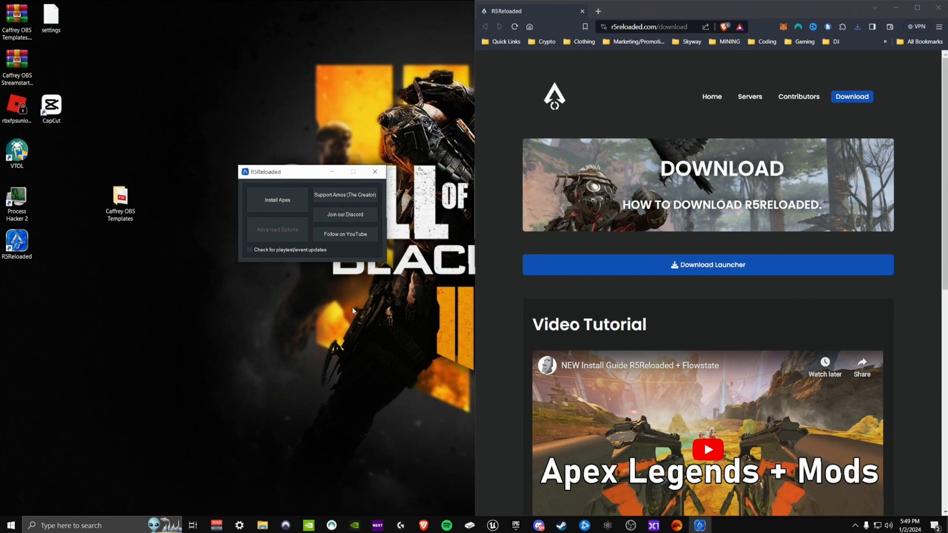
click(276, 200)
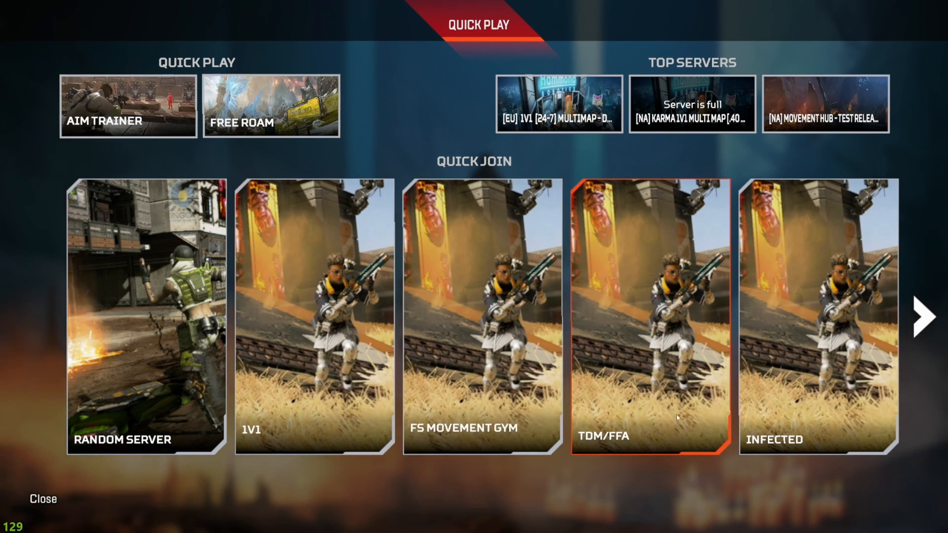
mouse_move(196, 164)
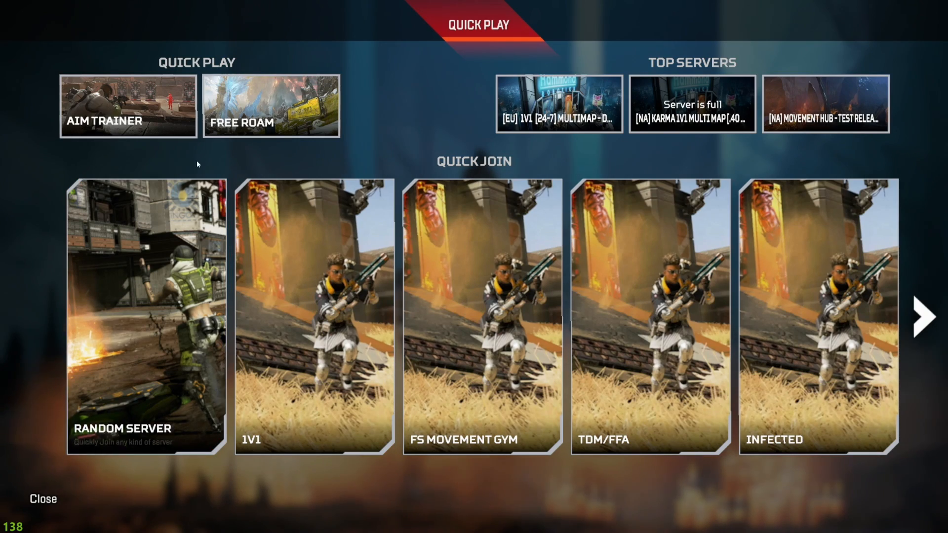
Close the Quick Play selection and return to the Flowstate main lobby.
click(43, 498)
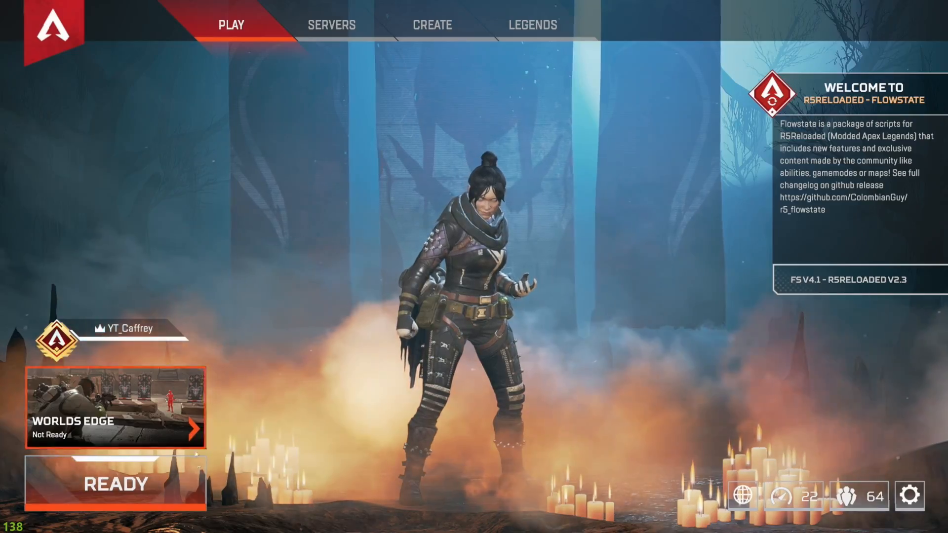
click(115, 484)
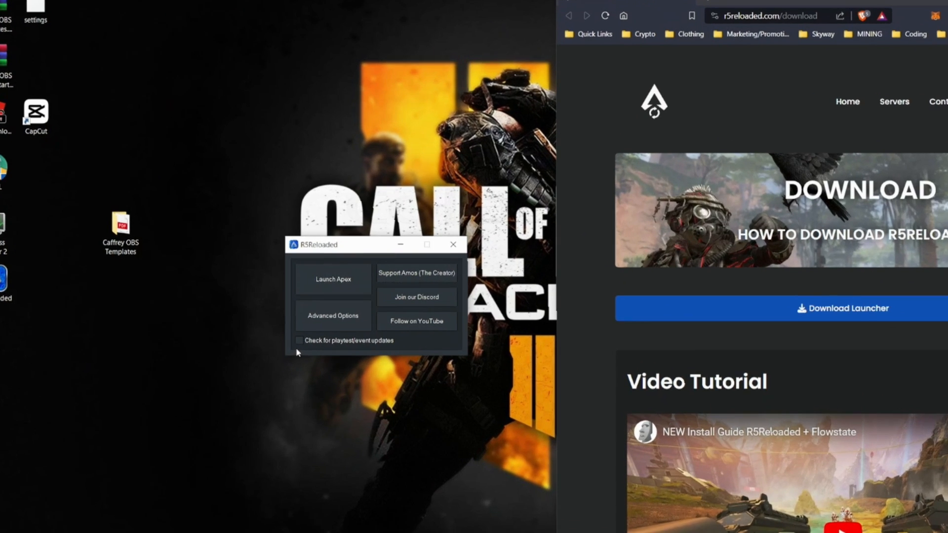
Enable 'Check for playtest/event updates' and run Update & Launch Apex.
click(299, 340)
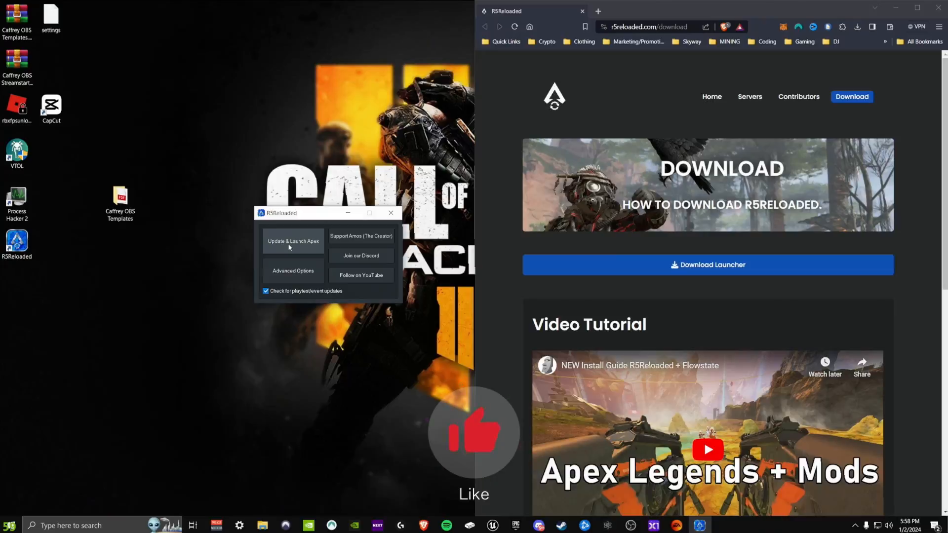
click(293, 241)
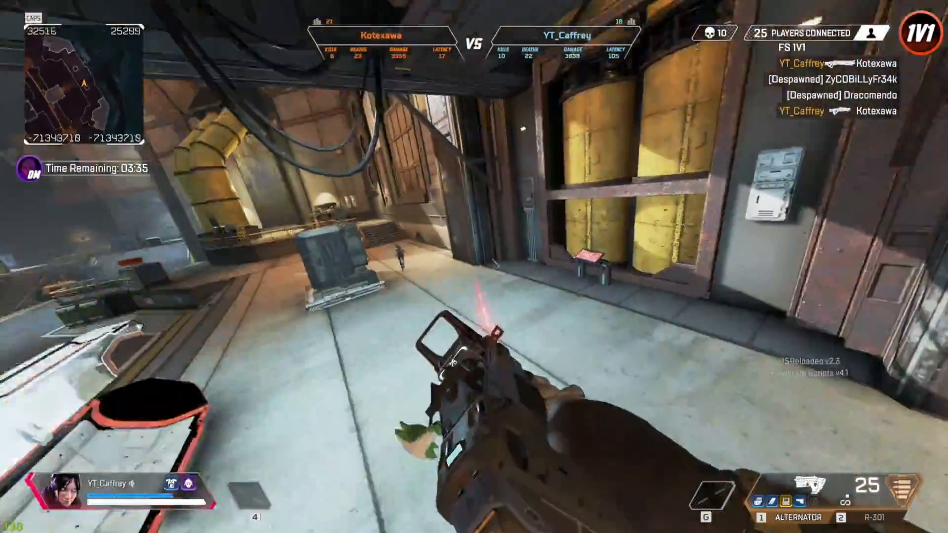